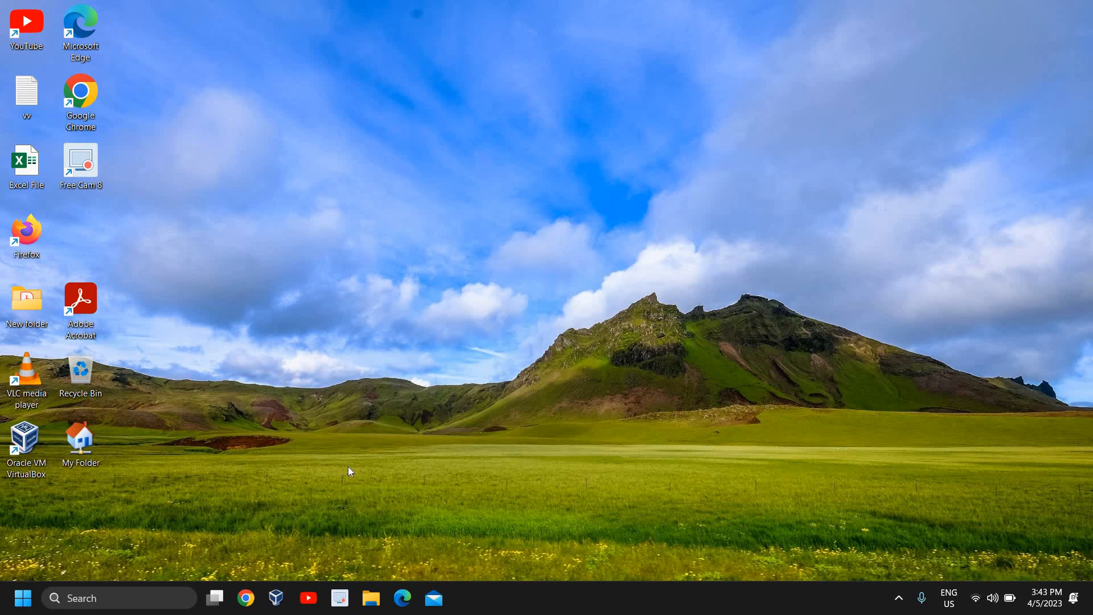
{"action": "mouse_move", "coordinate": [375, 360]}
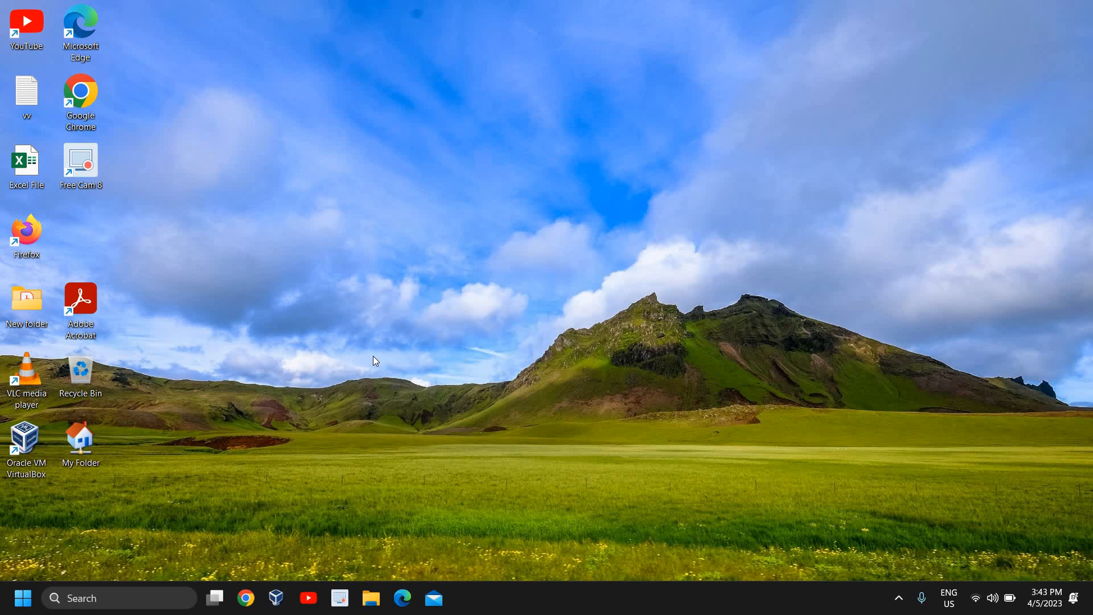
{"action": "mouse_move", "coordinate": [56, 585]}
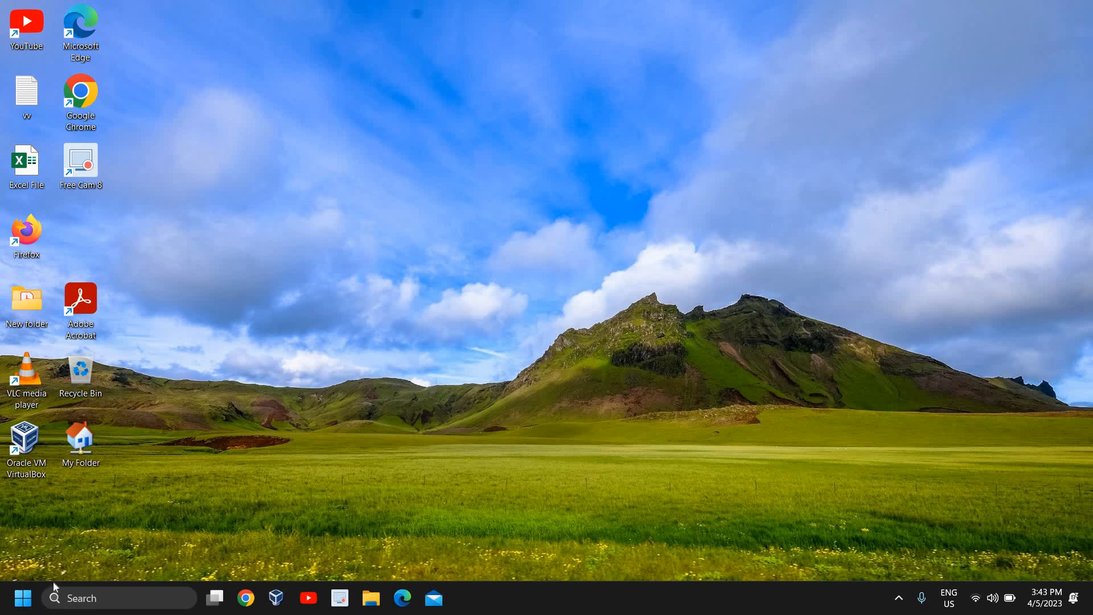
- Launch Device Manager from the Start button's quick link menu
{"action": "right_click", "coordinate": [22, 597]}
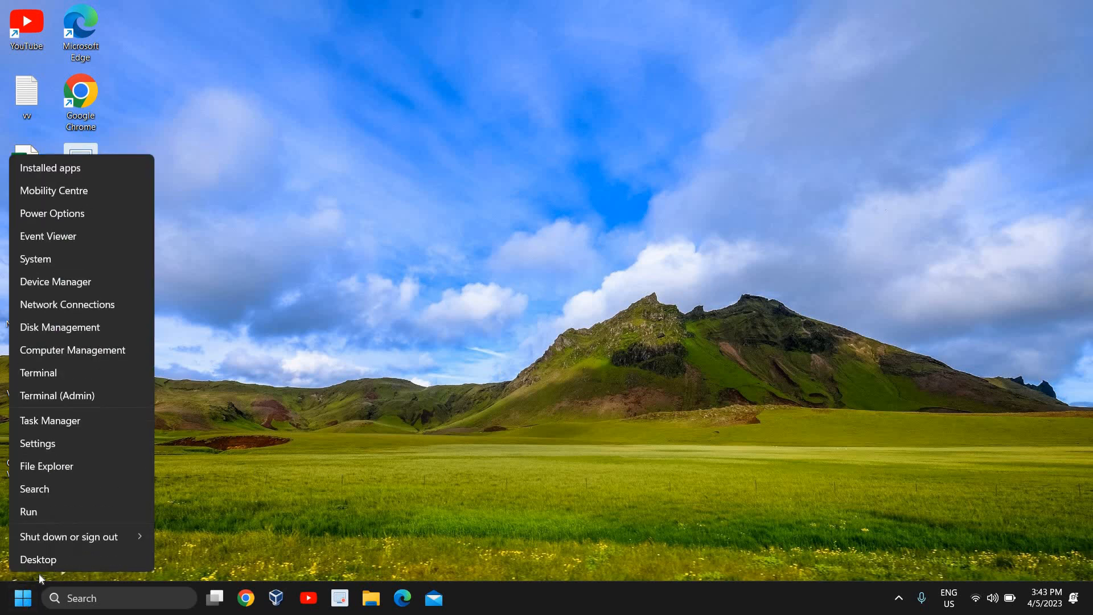
{"action": "mouse_move", "coordinate": [55, 282]}
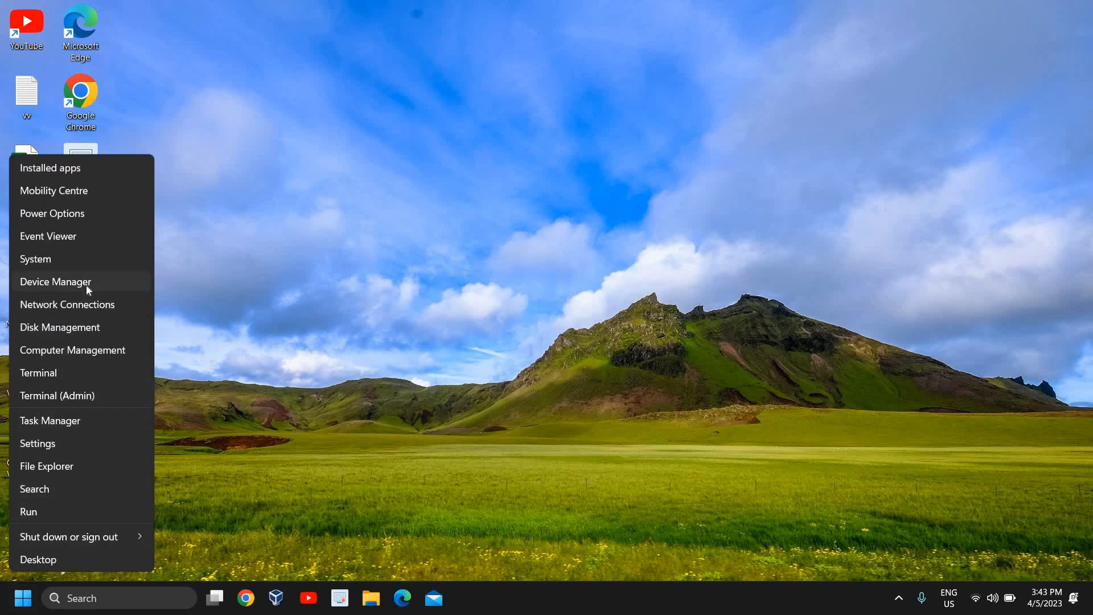
{"action": "left_click", "coordinate": [55, 282]}
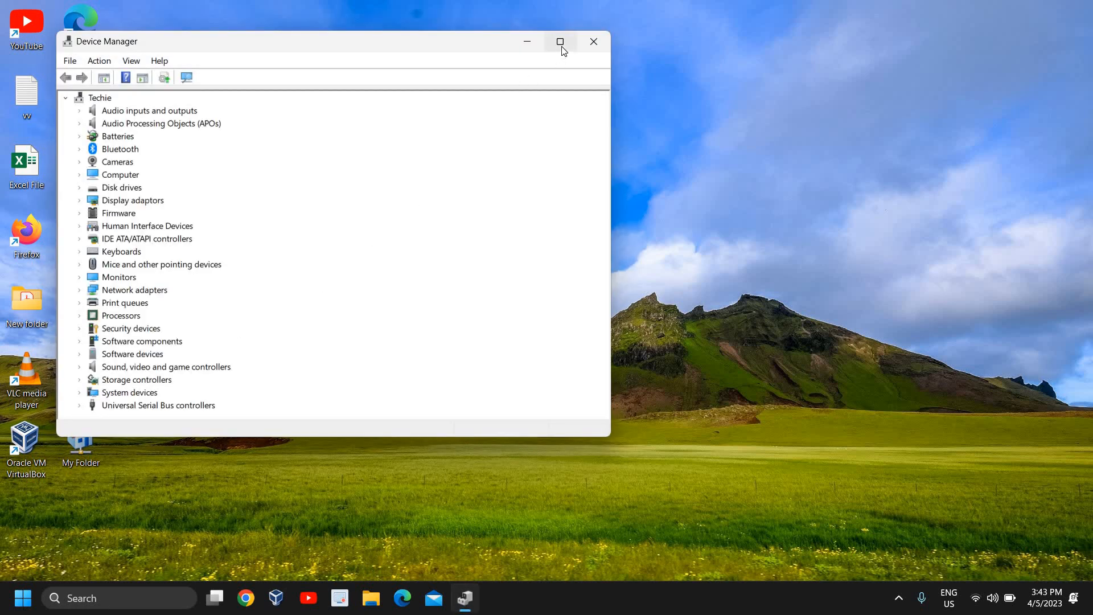
- Maximize Device Manager, expand Universal Serial Bus controllers, and bring up actions for the first USB Root Hub (USB 3.0)
{"action": "left_click", "coordinate": [560, 41]}
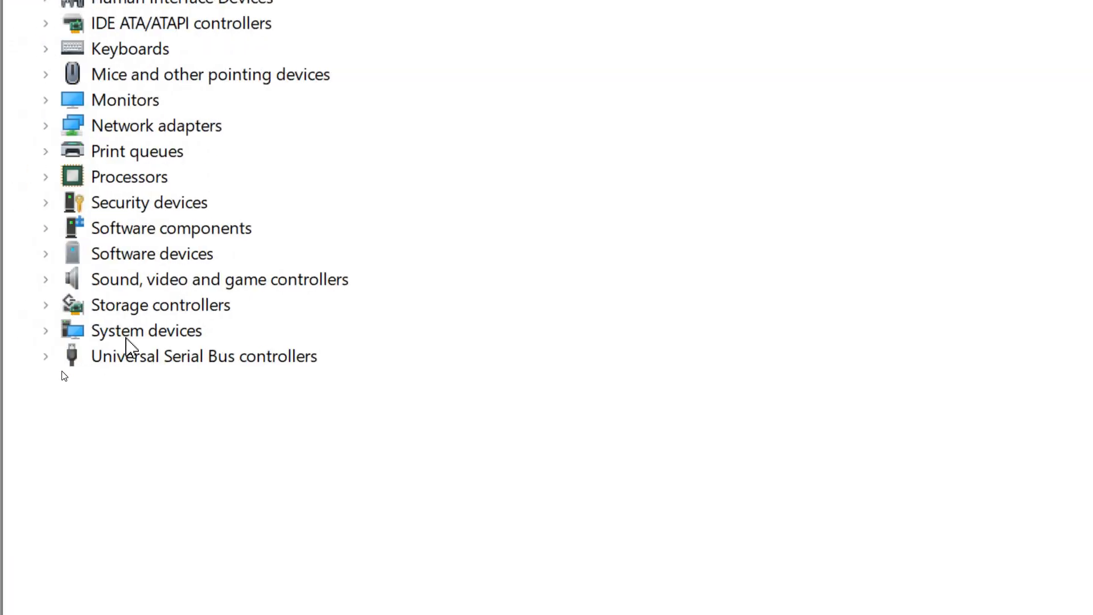
{"action": "mouse_move", "coordinate": [134, 378]}
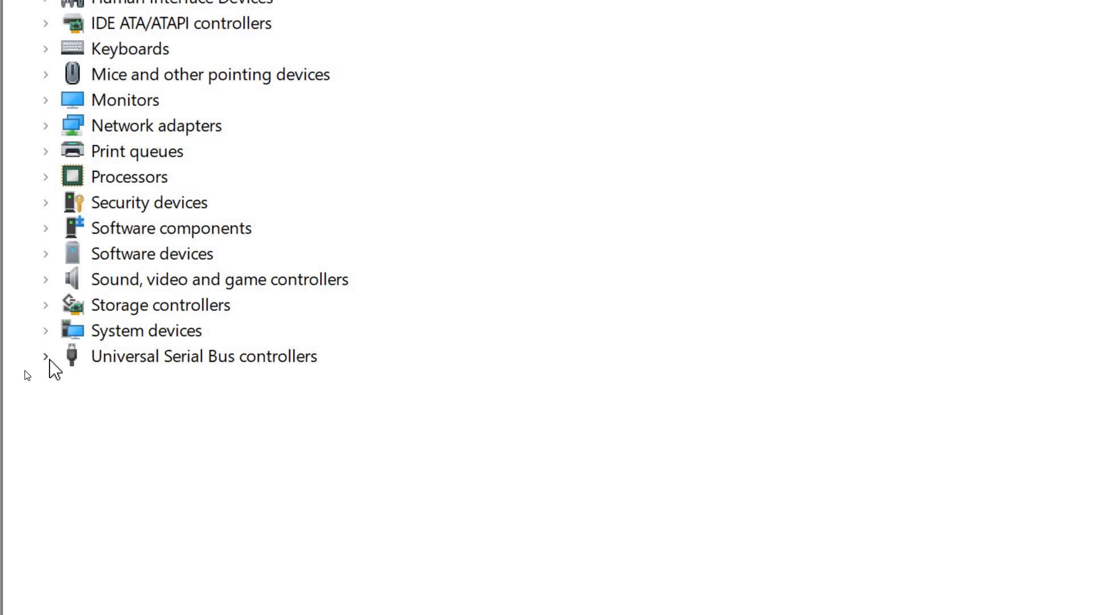
{"action": "left_click", "coordinate": [44, 356]}
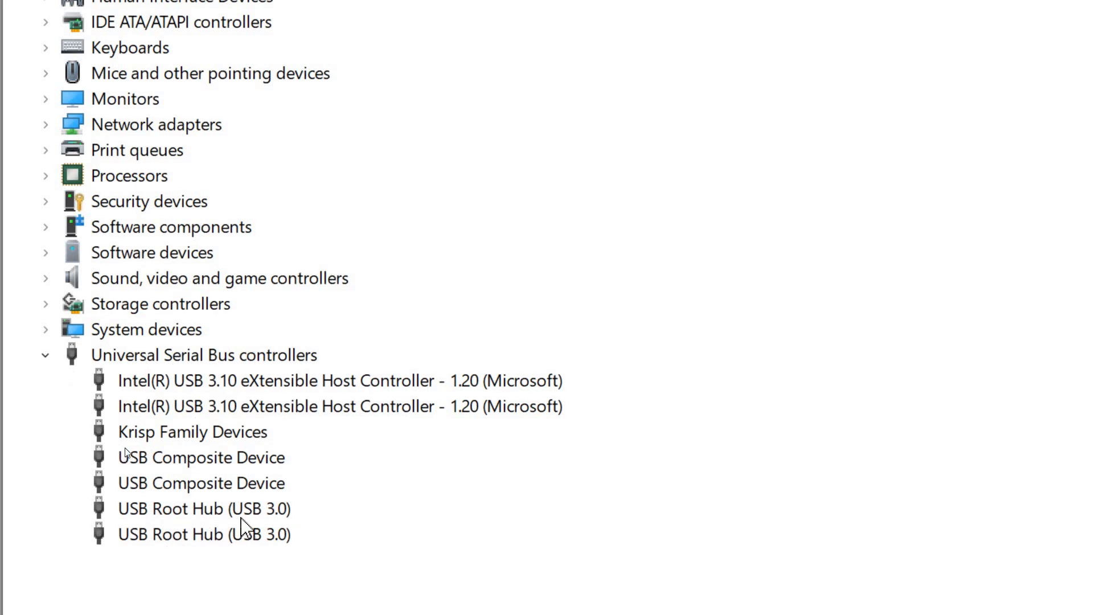
{"action": "mouse_move", "coordinate": [268, 526]}
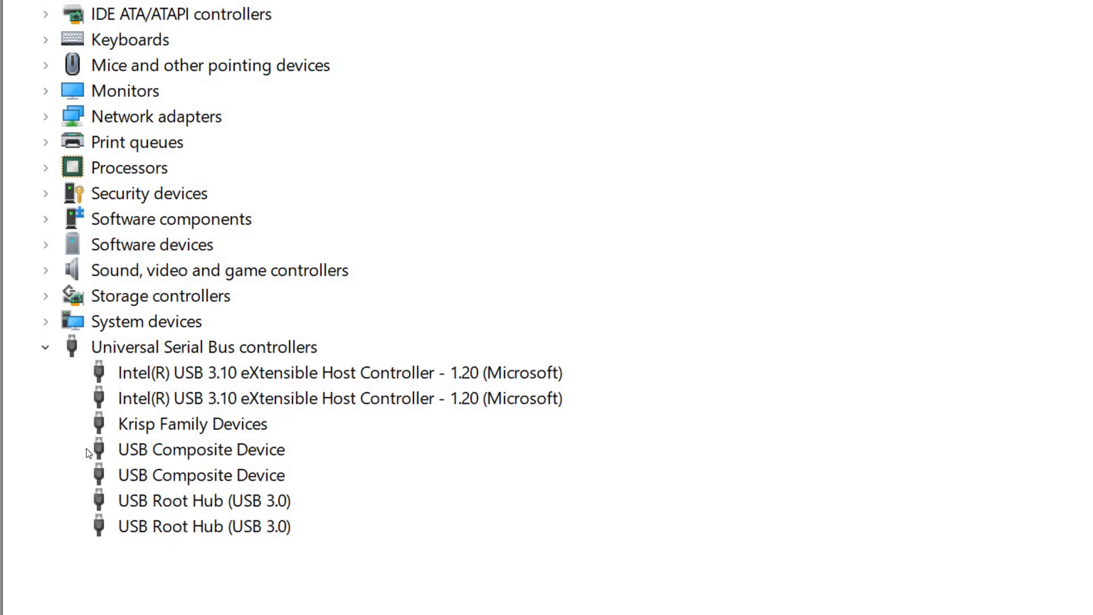
{"action": "left_click", "coordinate": [202, 525]}
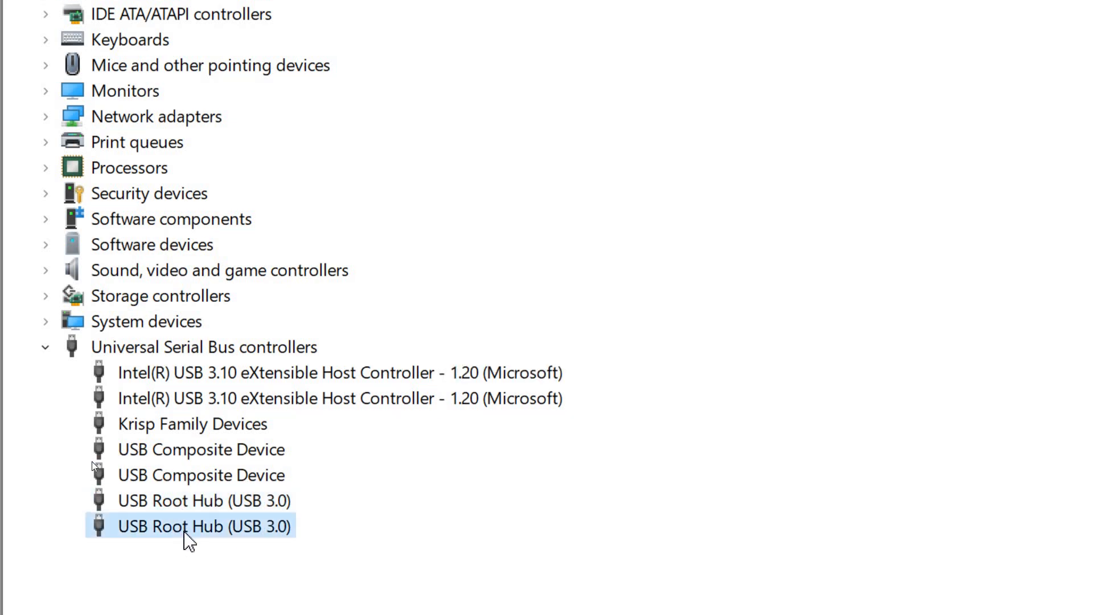
{"action": "left_click", "coordinate": [202, 499]}
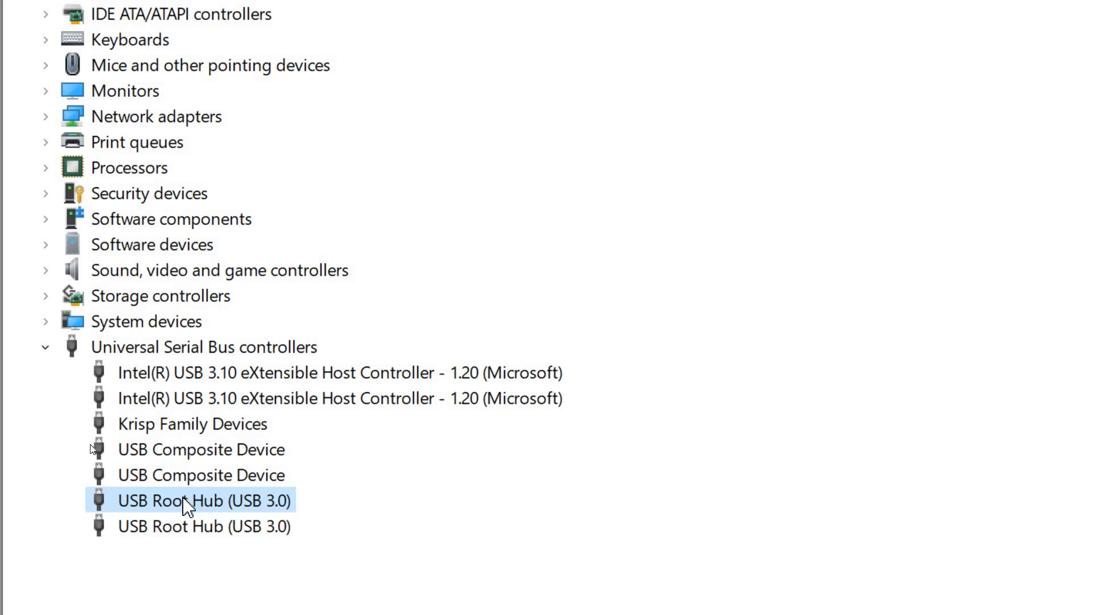
{"action": "mouse_move", "coordinate": [96, 451]}
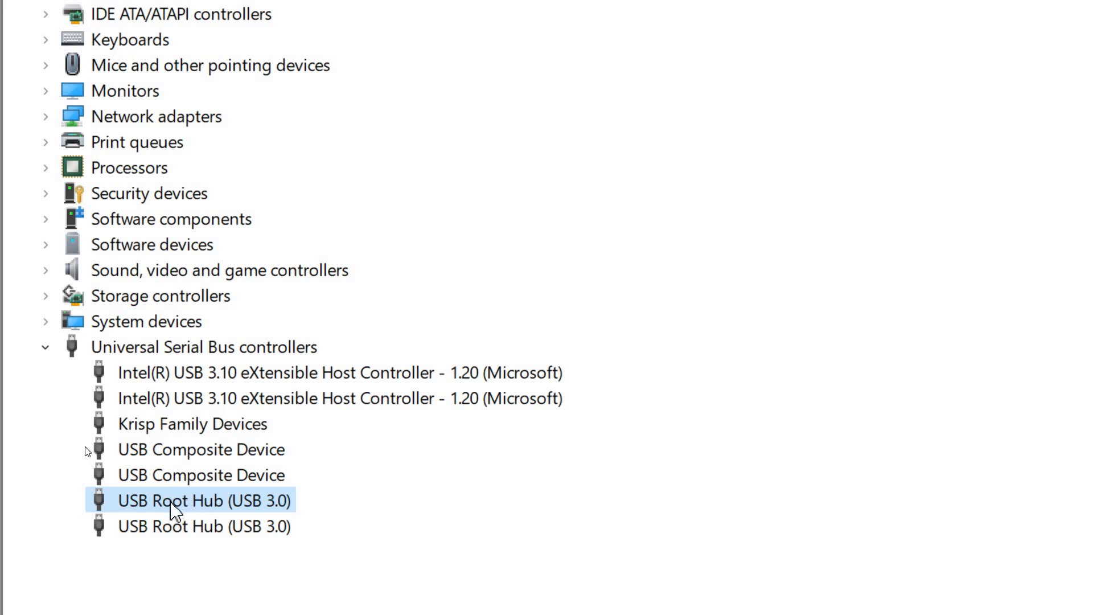
{"action": "right_click", "coordinate": [189, 500]}
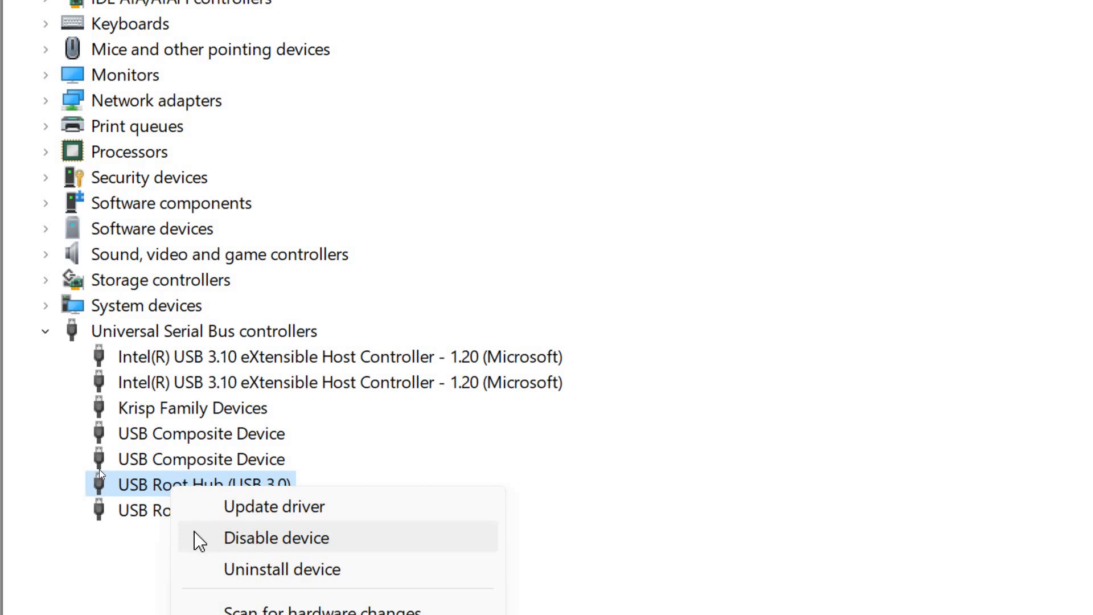
- Disable the first USB Root Hub (USB 3.0) and confirm the stop-functioning warning with Yes
{"action": "left_click", "coordinate": [276, 537]}
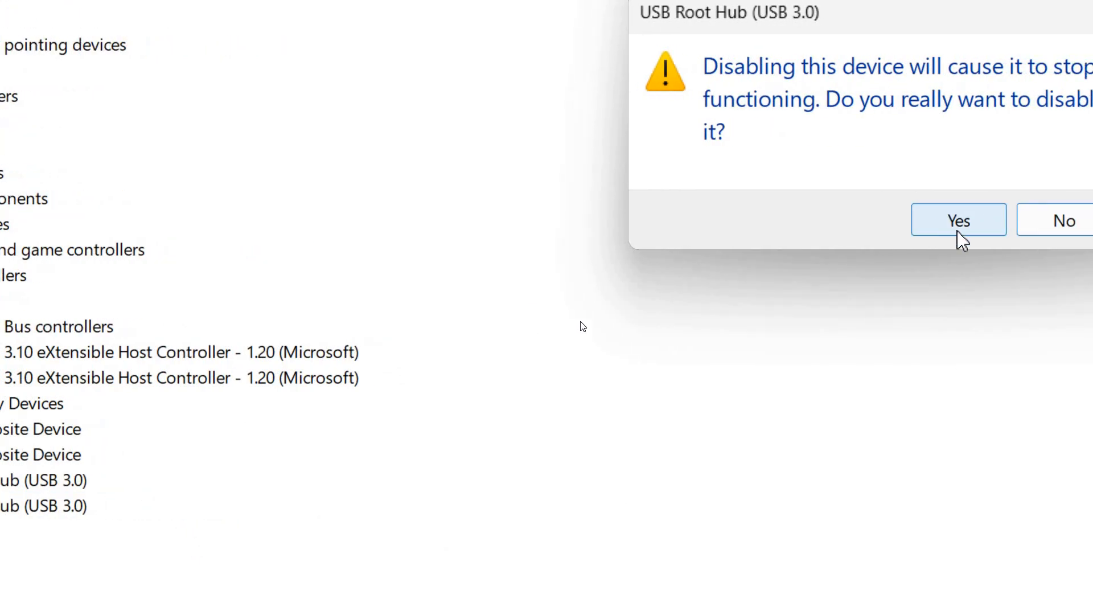
{"action": "left_click", "coordinate": [957, 220]}
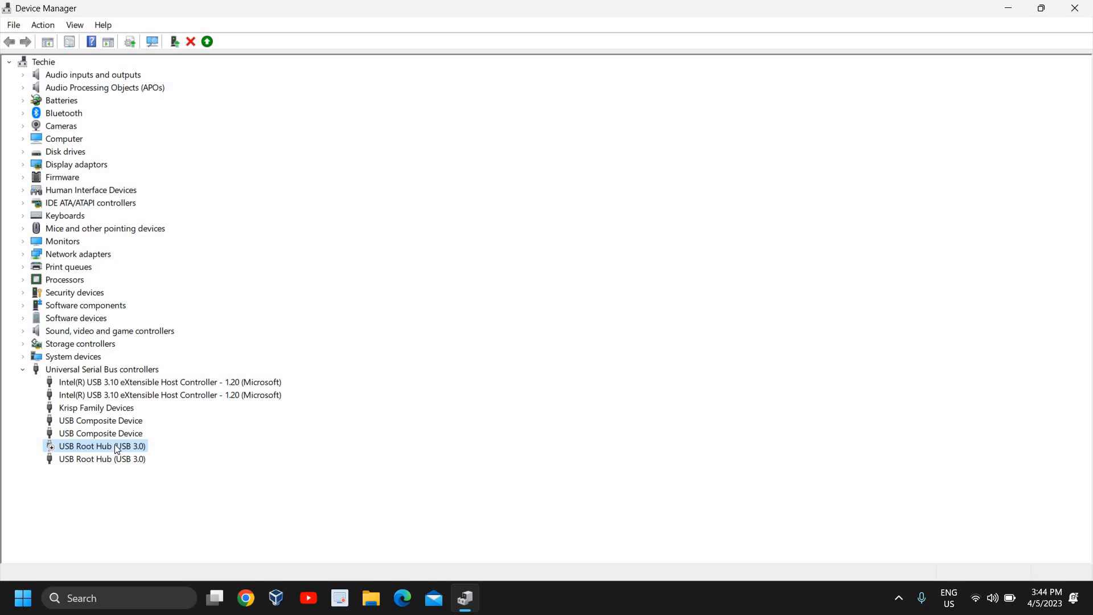
- Re-enable the disabled USB Root Hub (USB 3.0) via Enable device
{"action": "right_click", "coordinate": [102, 445]}
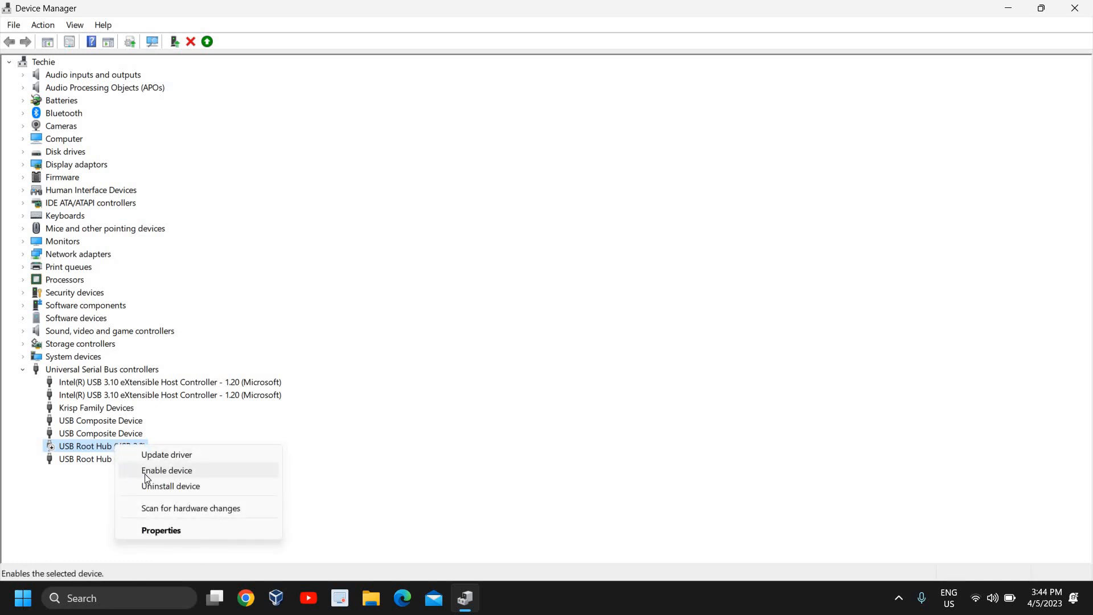
{"action": "left_click", "coordinate": [166, 470]}
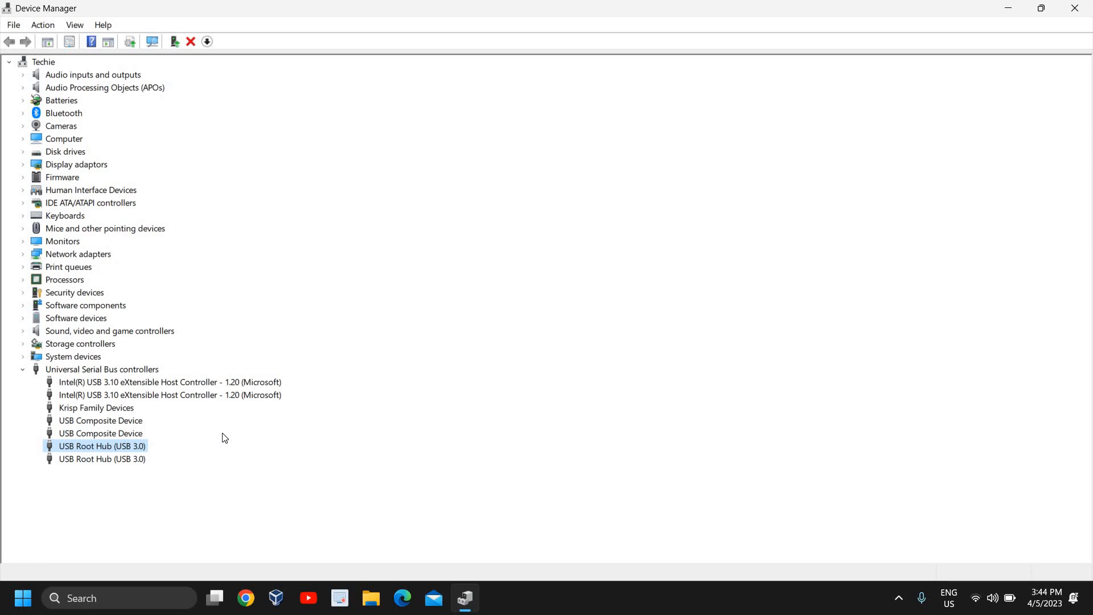
{"action": "mouse_move", "coordinate": [981, 17]}
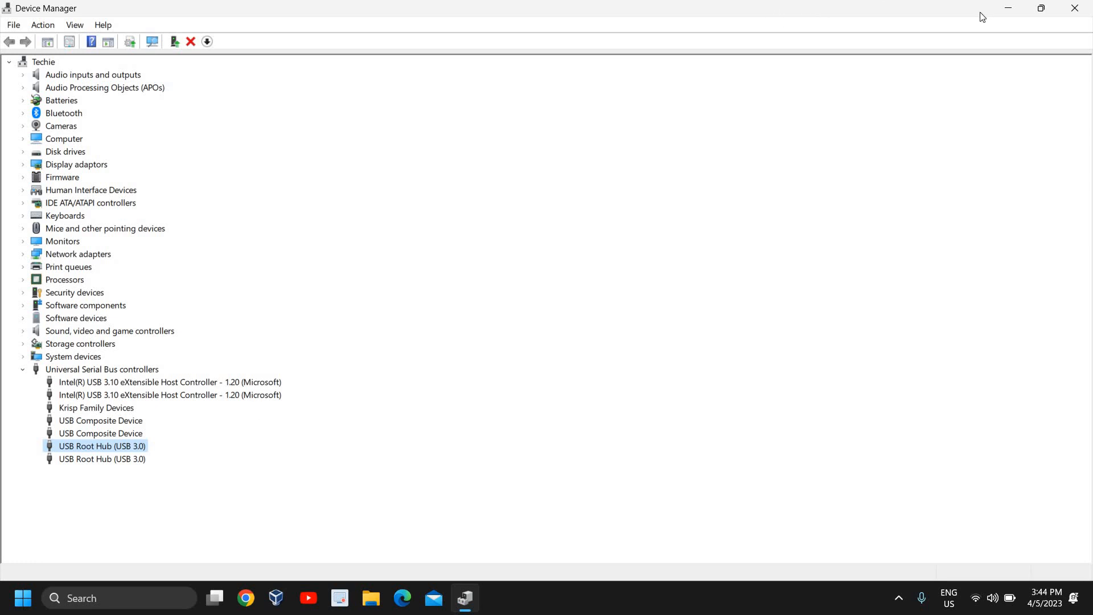